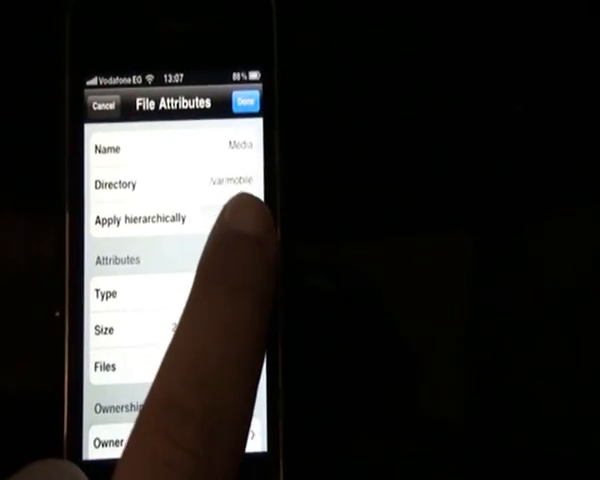
Switch Apply hierarchically ON for the Media folder and scroll to Access Permissions
left_click(225, 218)
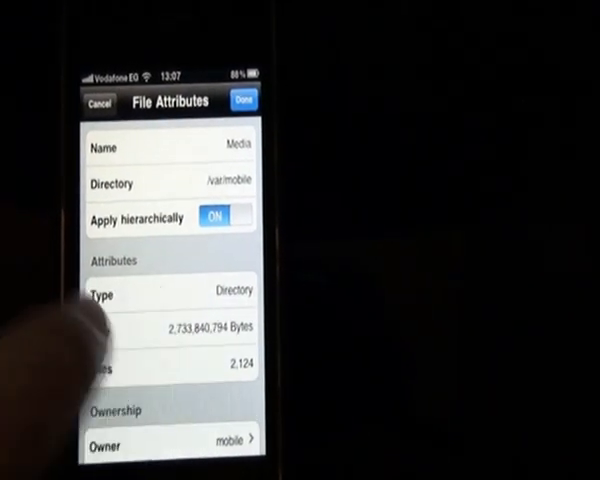
scroll("down", 3)
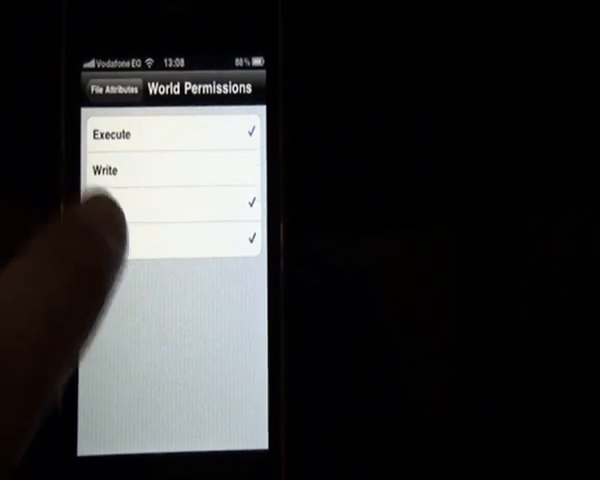
Add Write and Sticky to the group's Read and Execute, returning to File Attributes
left_click(111, 94)
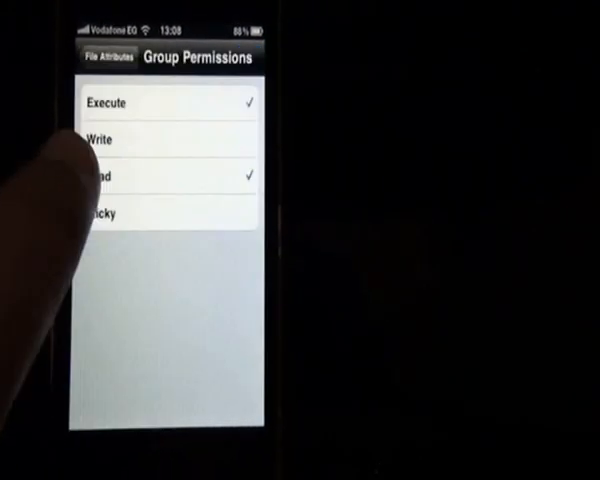
left_click(100, 139)
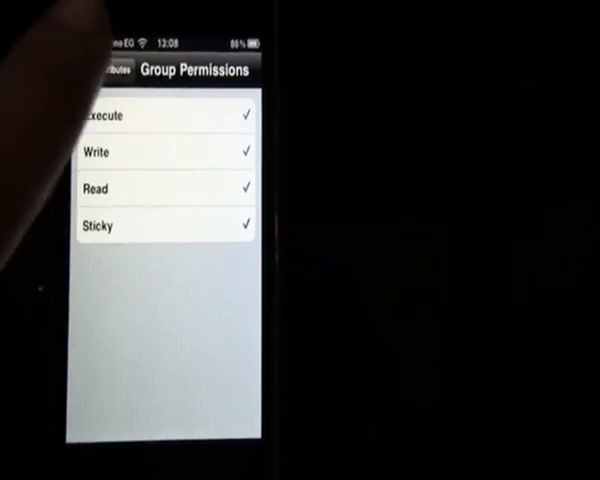
left_click(100, 69)
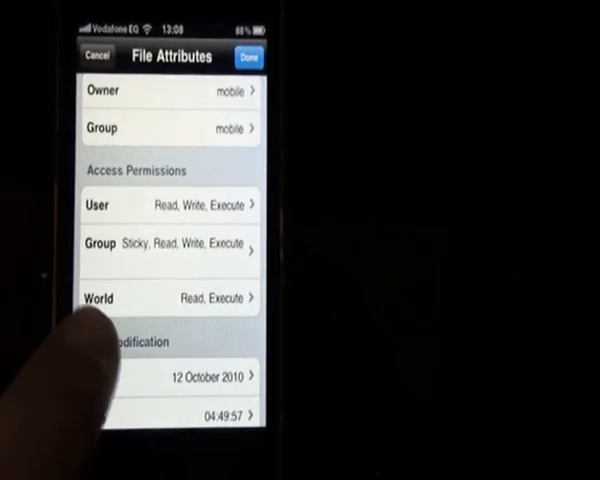